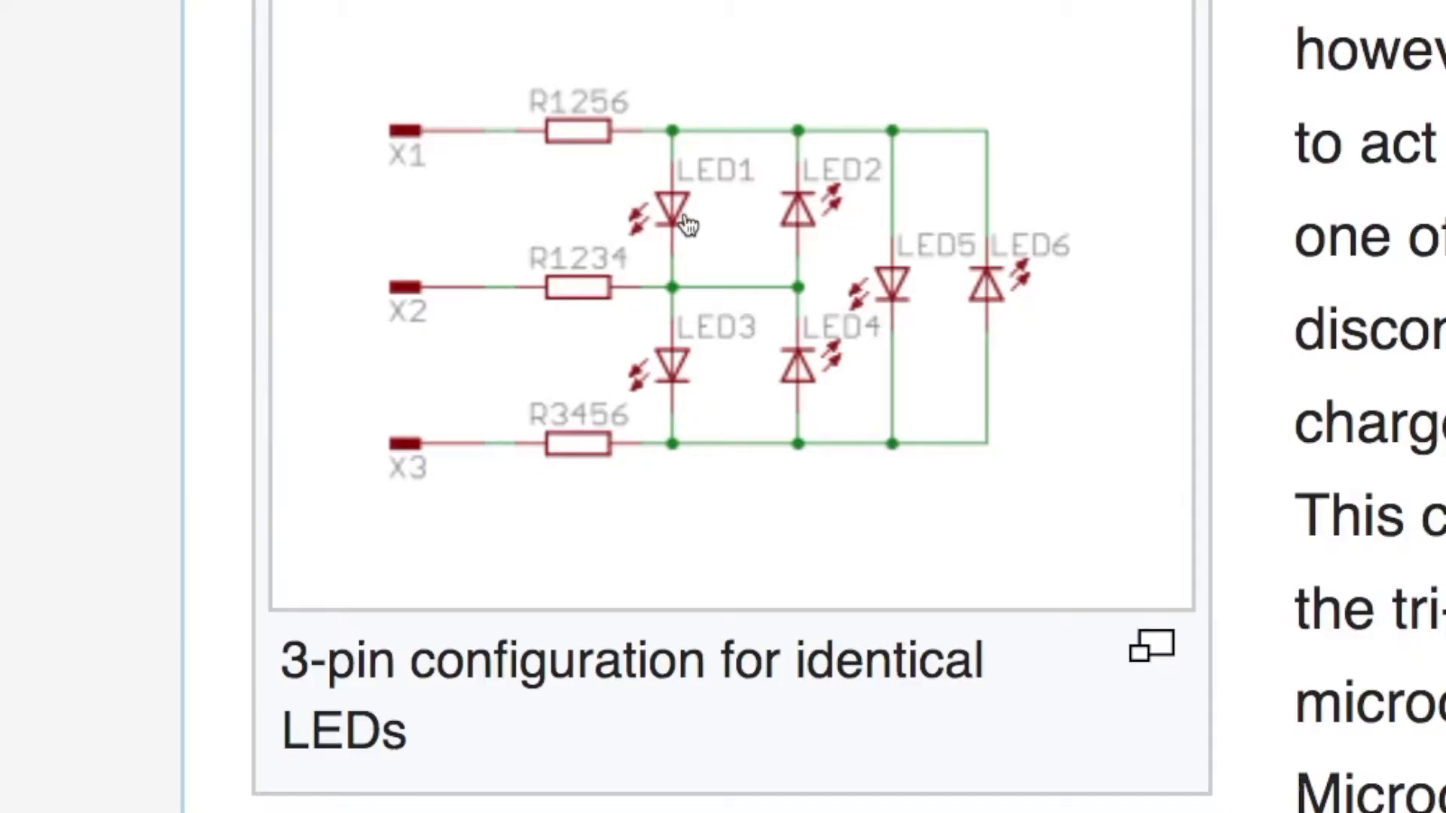
mouse_move(600, 204)
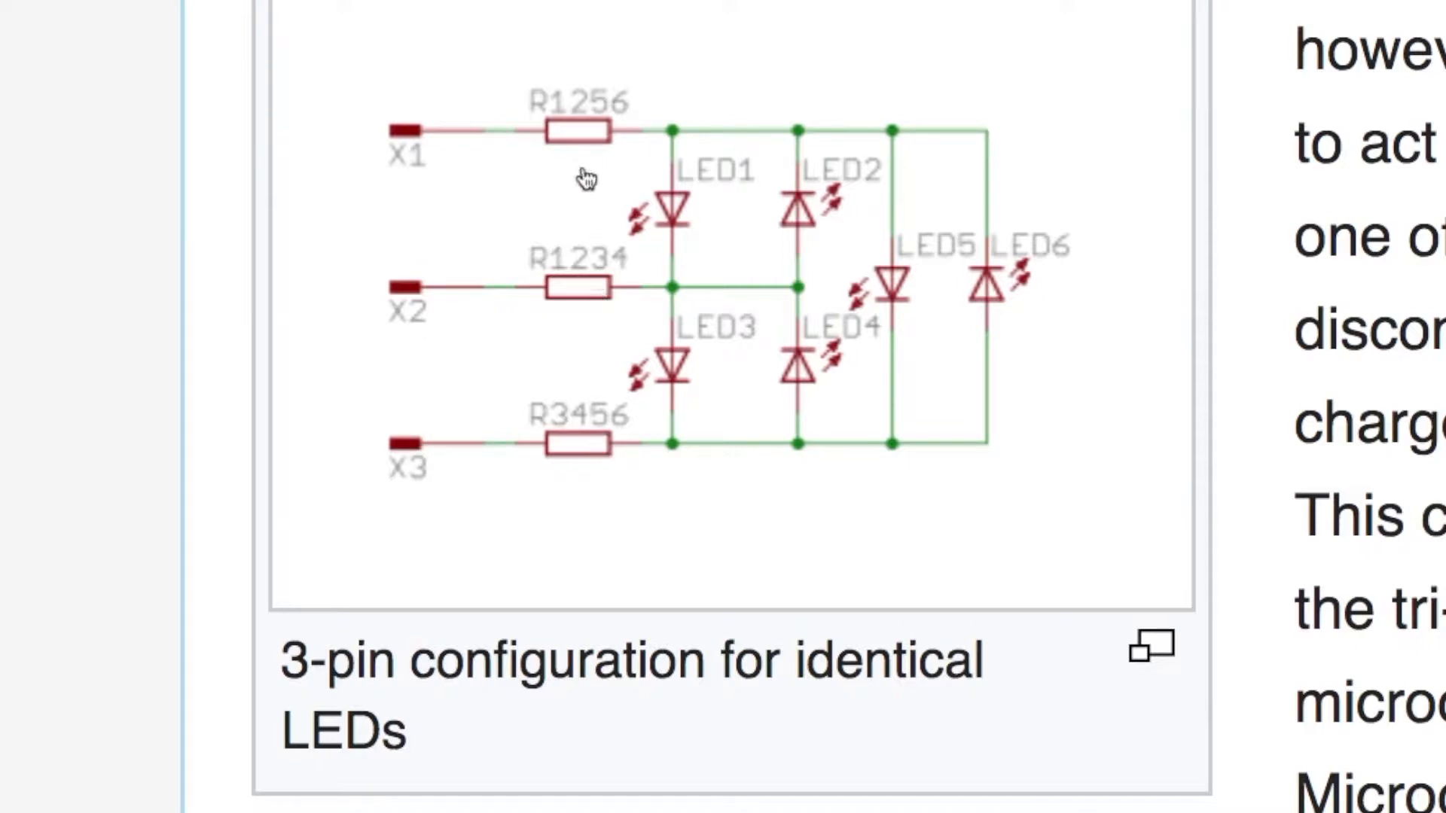
mouse_move(779, 262)
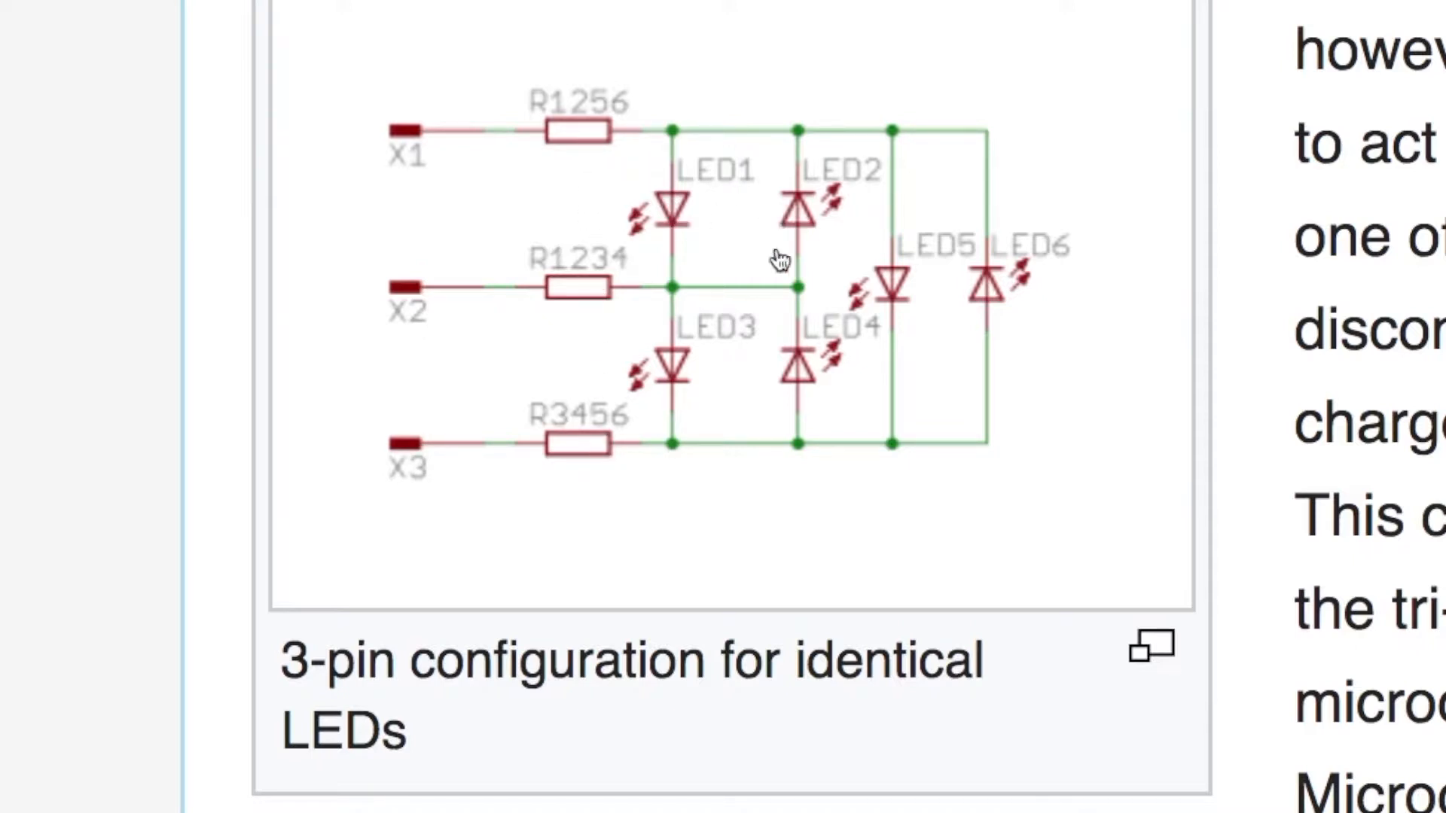
mouse_move(995, 295)
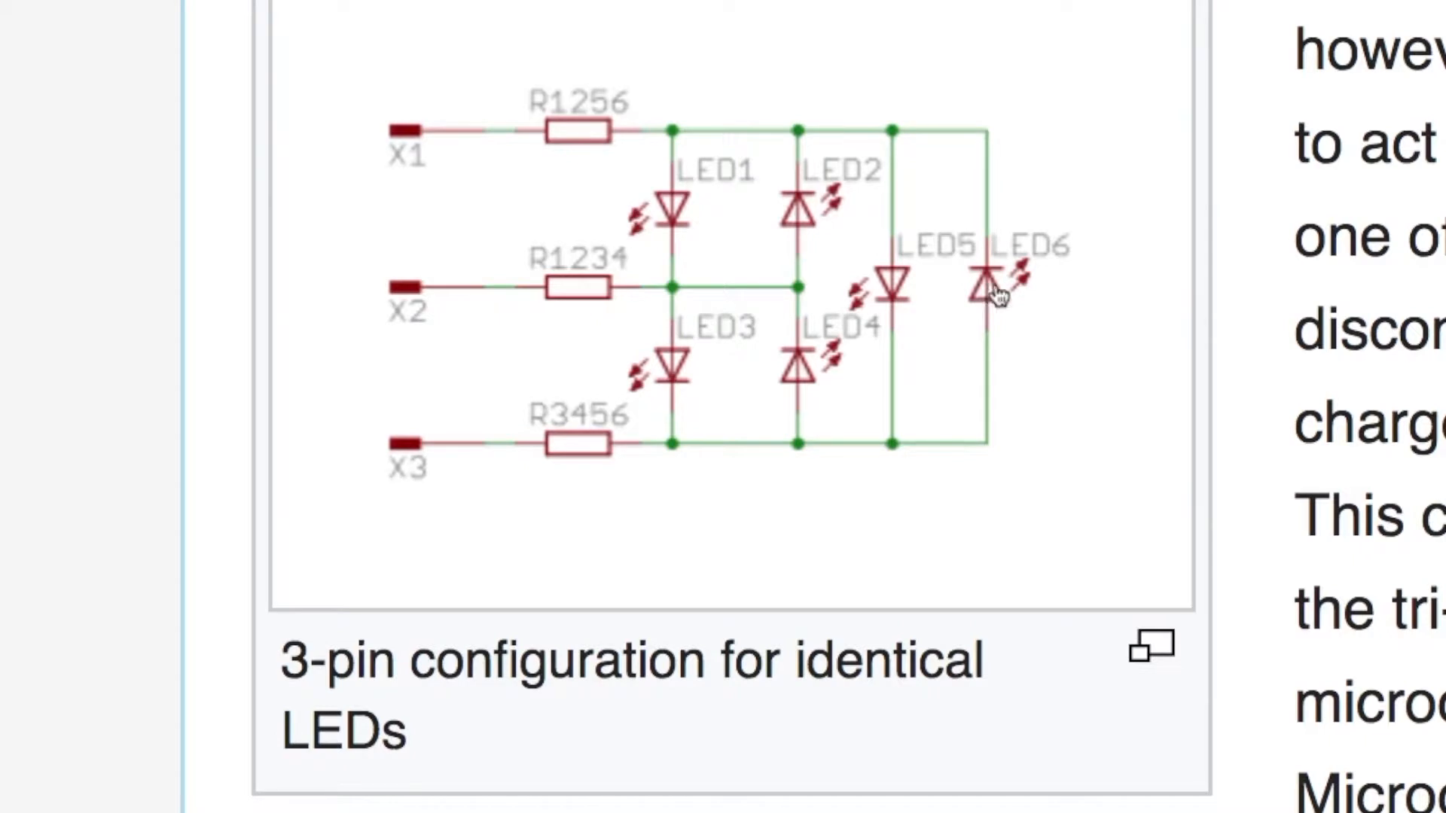
mouse_move(513, 194)
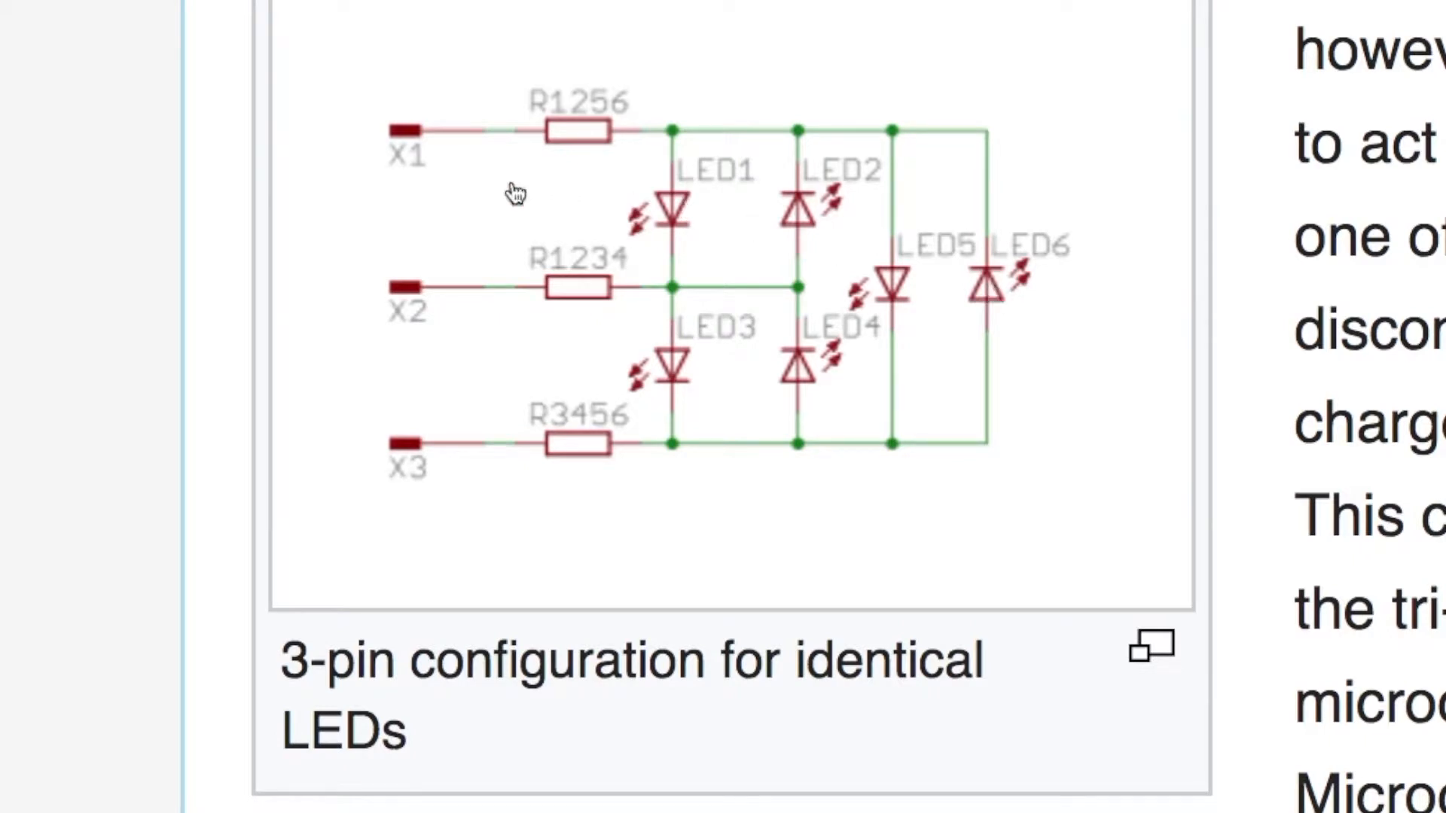
mouse_move(424, 164)
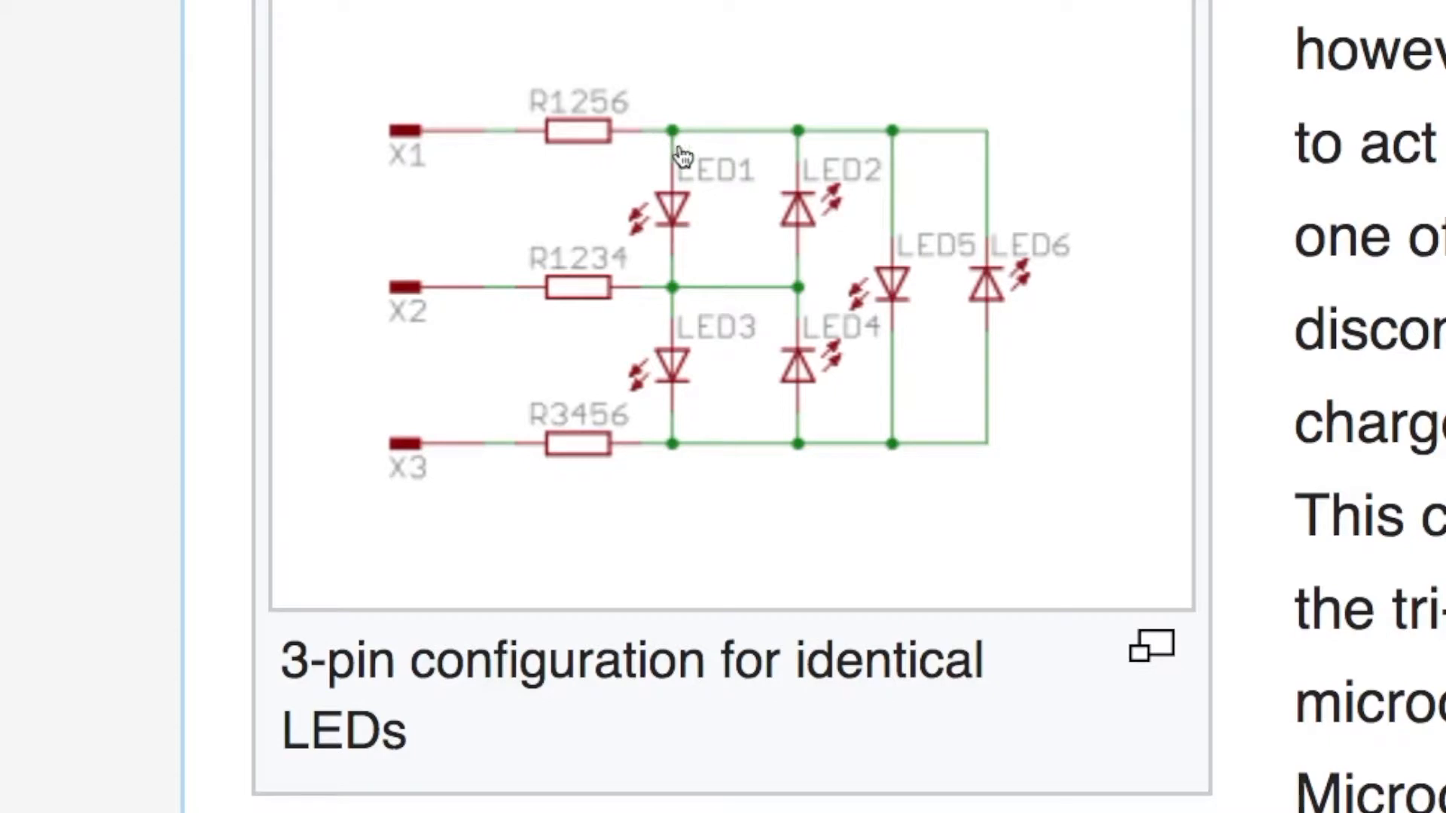
mouse_move(478, 297)
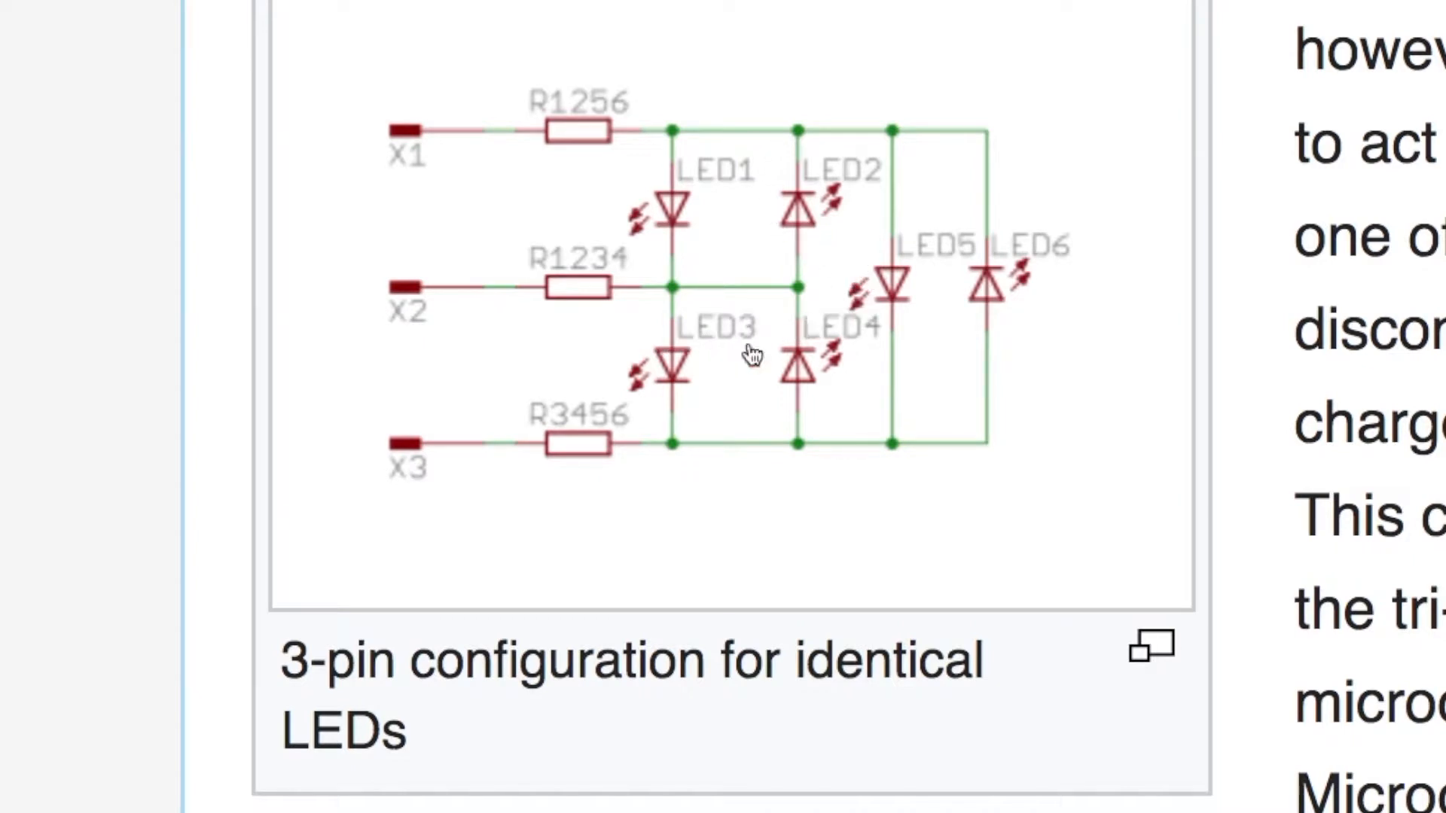
mouse_move(673, 434)
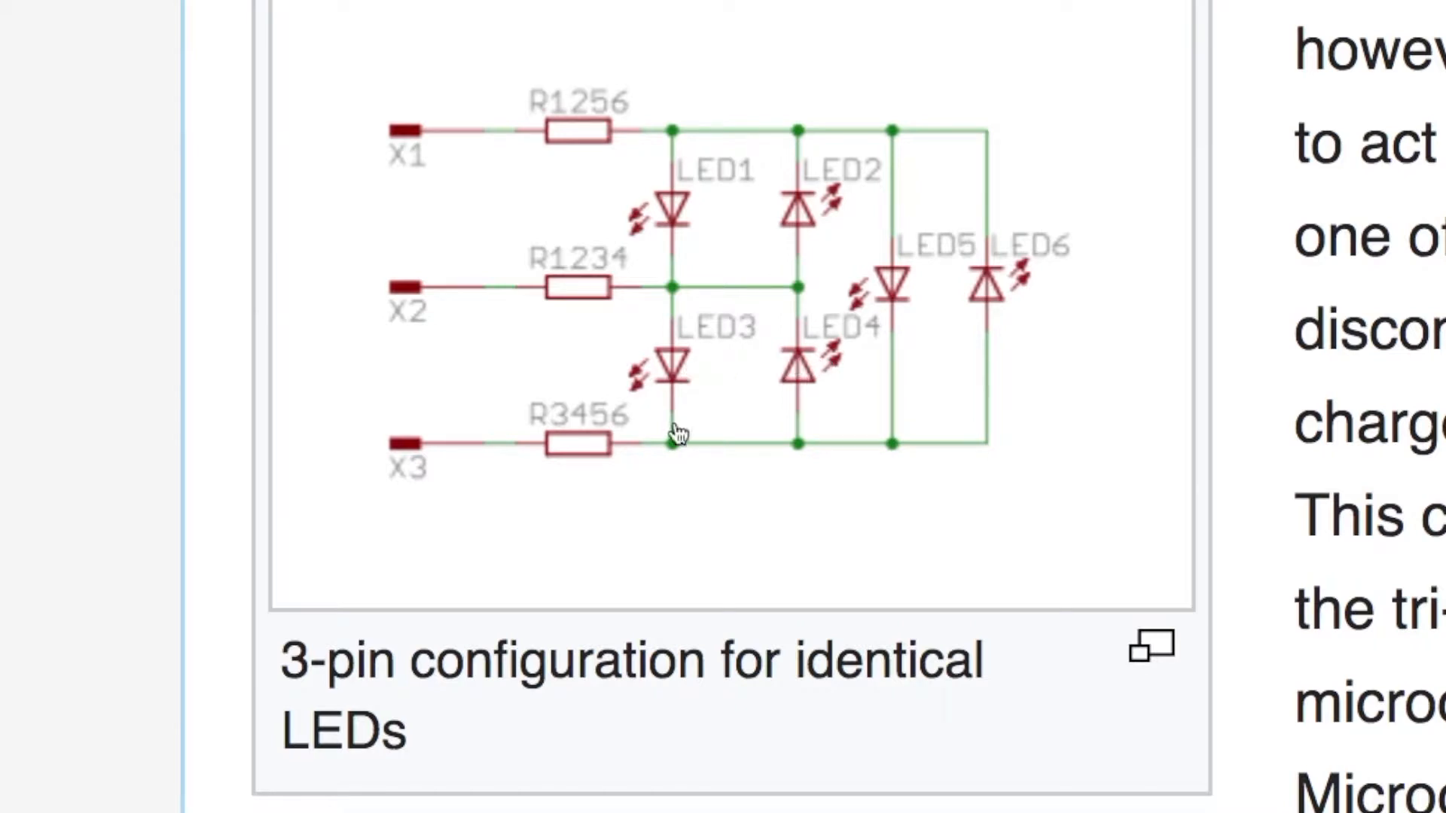
mouse_move(807, 461)
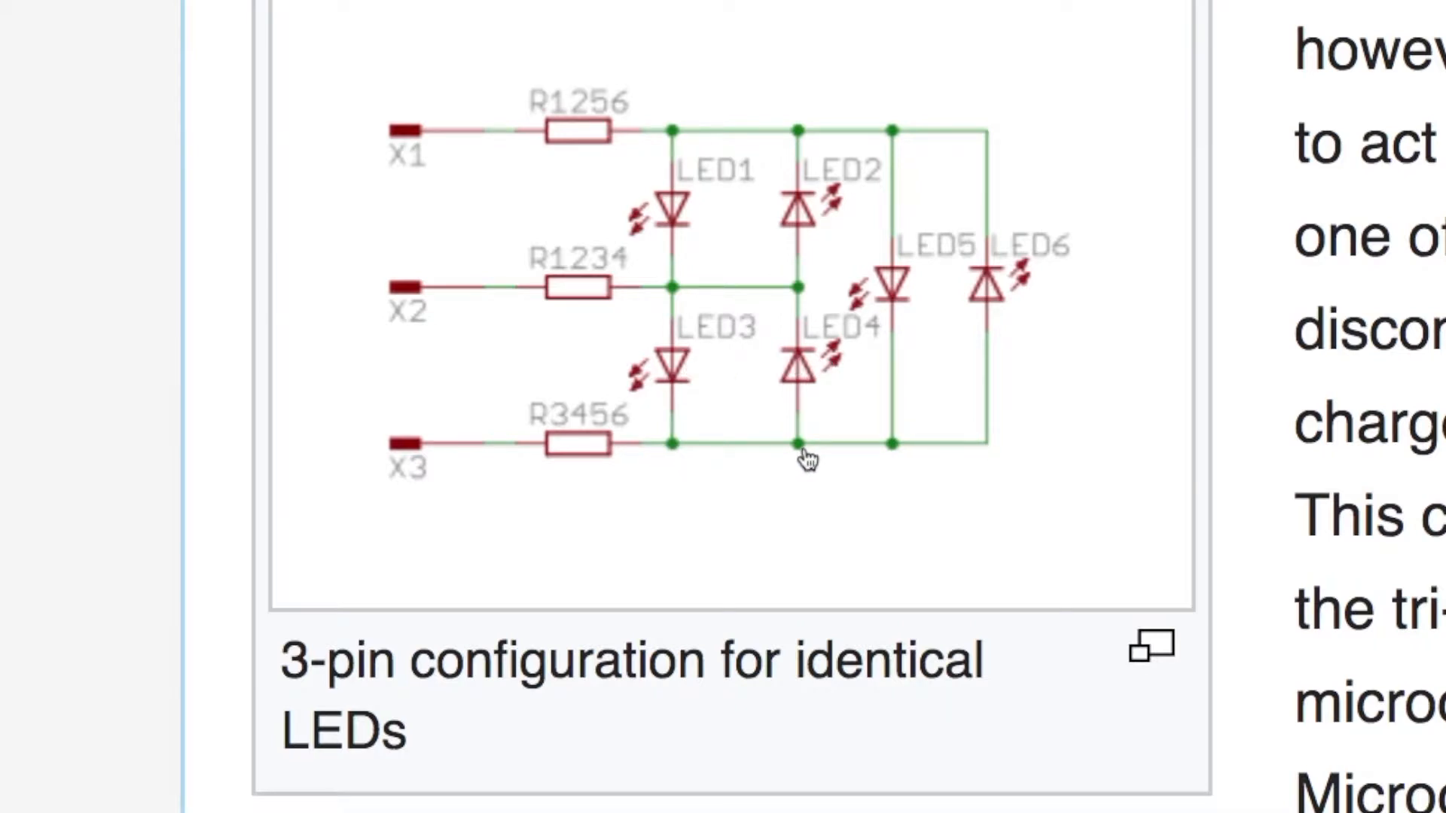
mouse_move(496, 440)
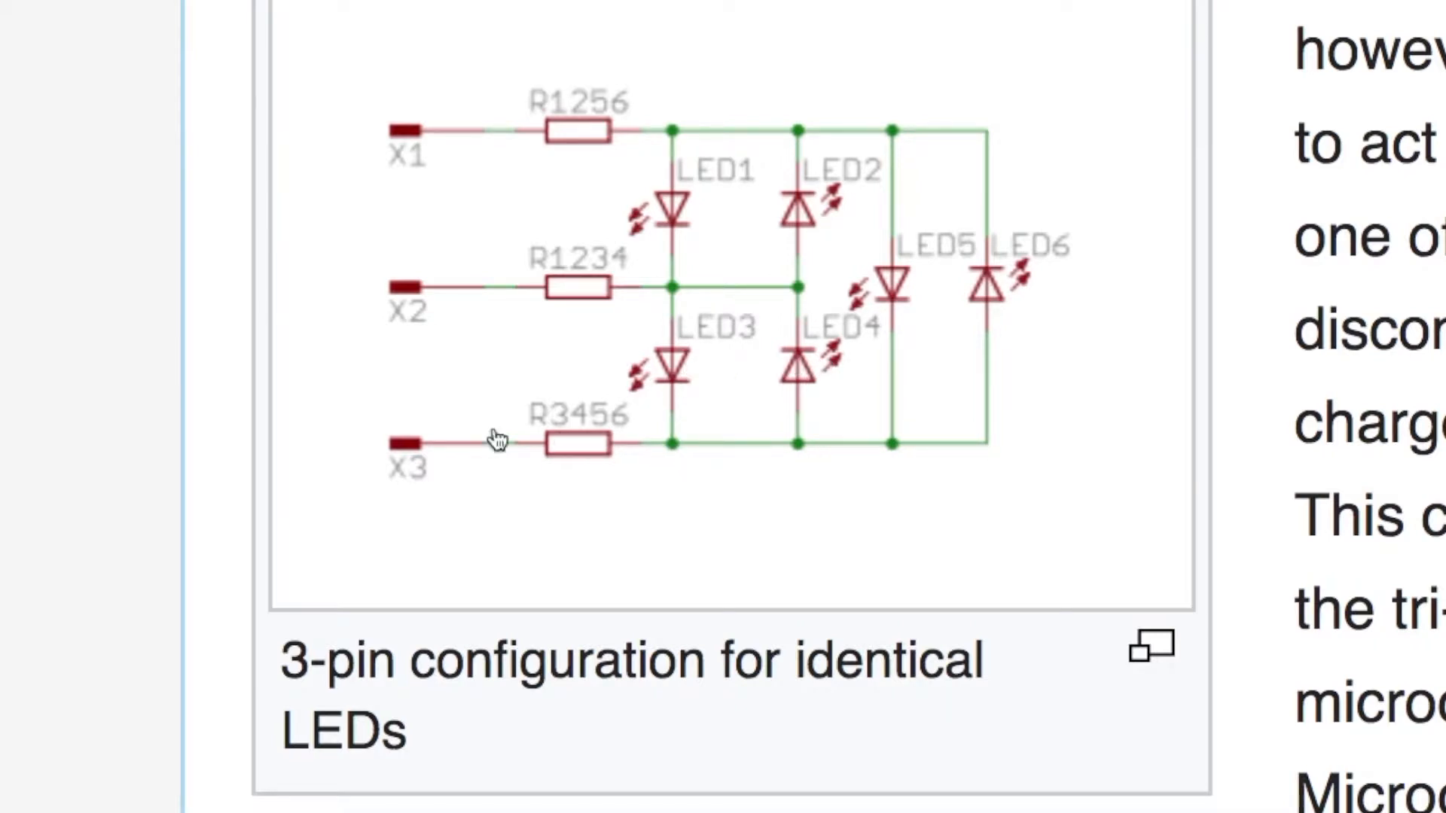
mouse_move(923, 386)
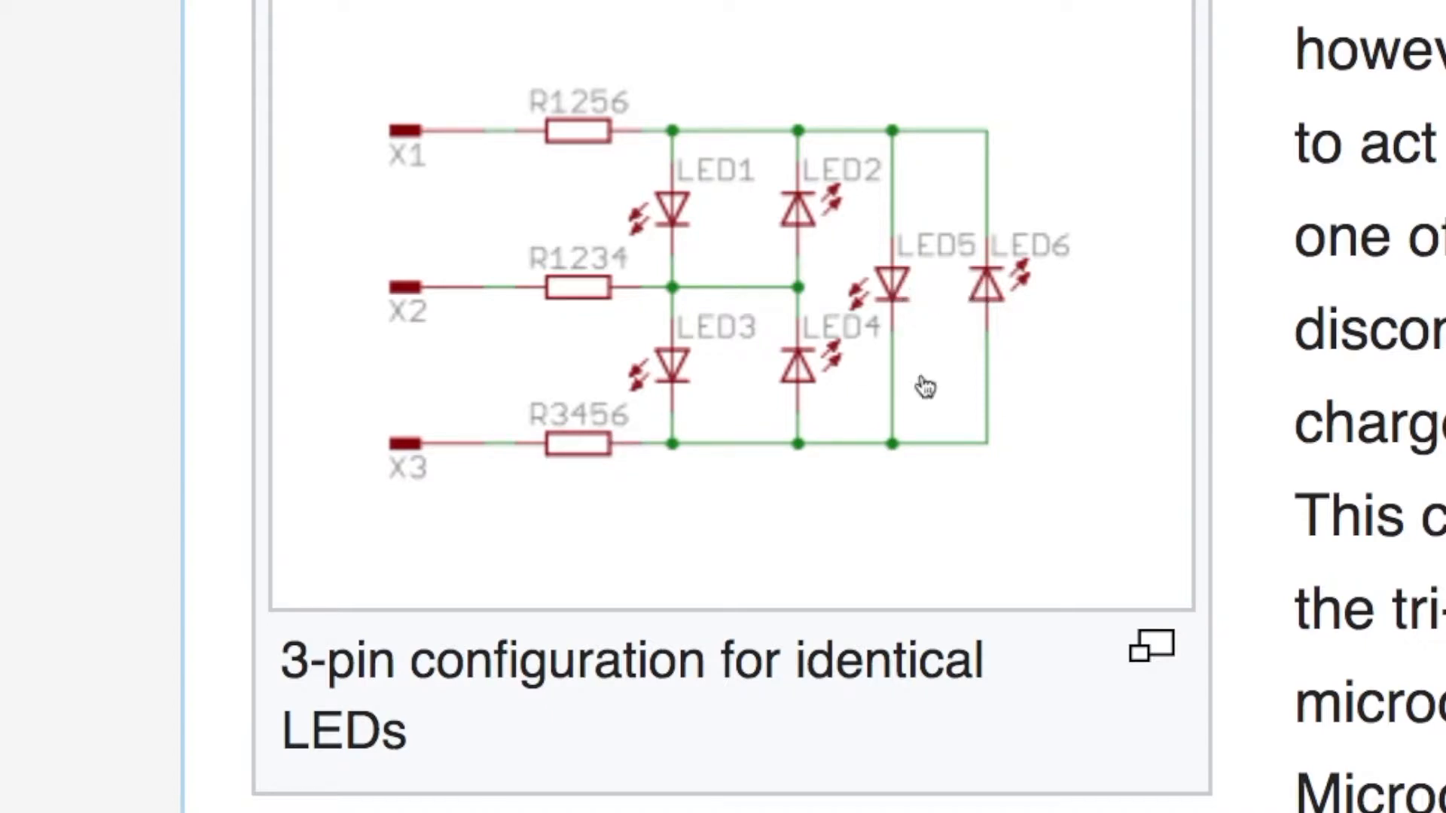
mouse_move(942, 459)
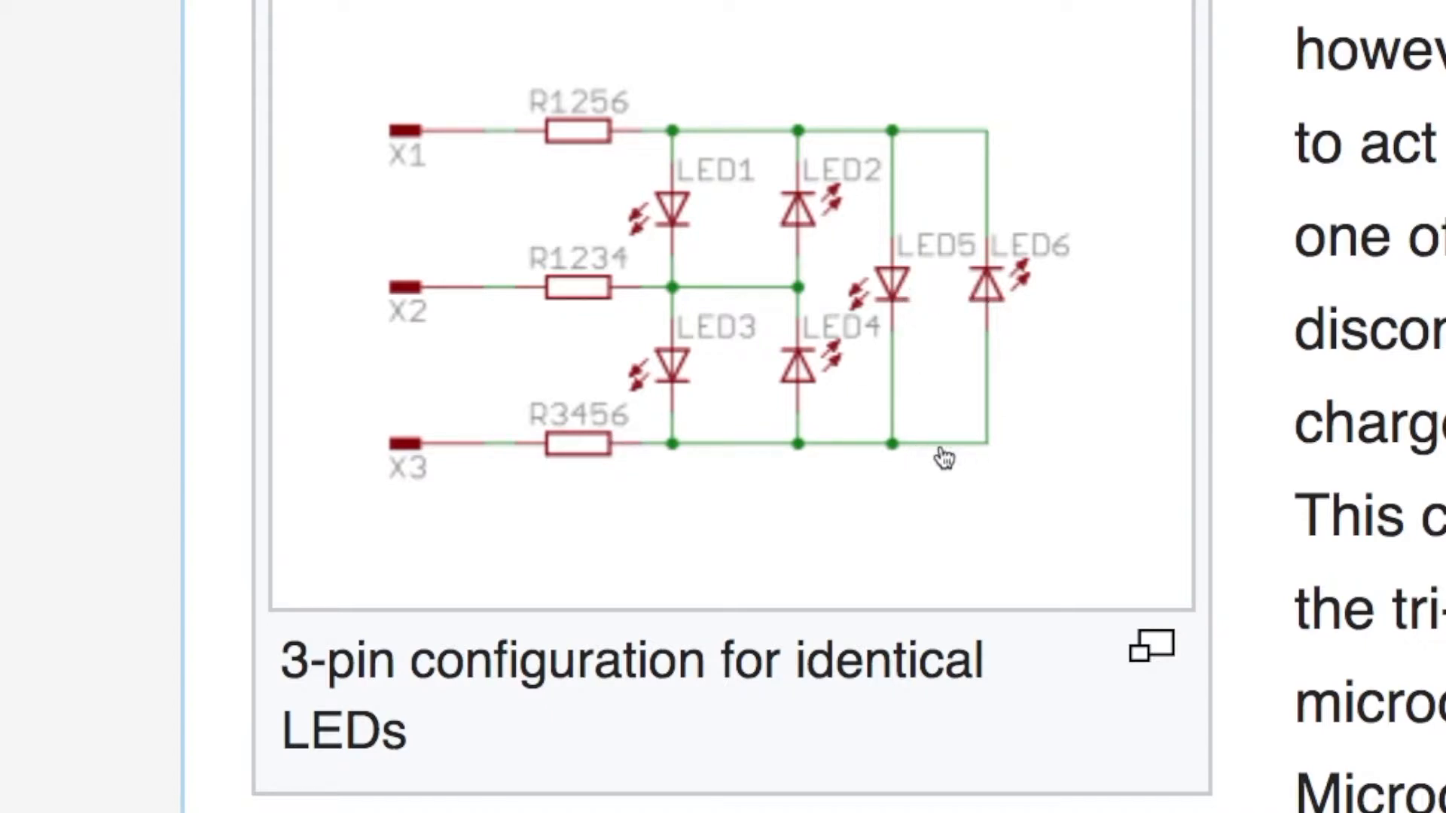
mouse_move(771, 291)
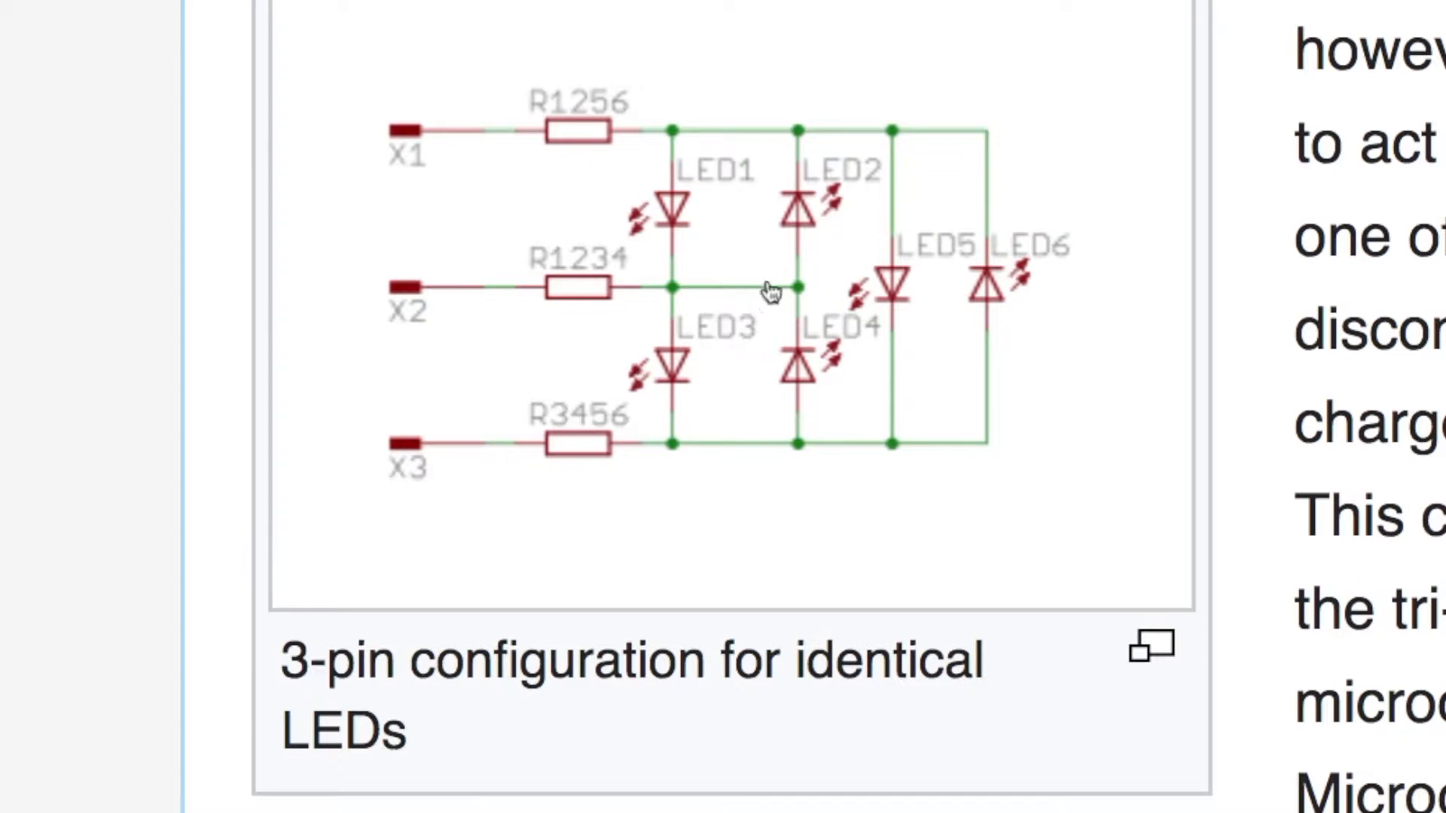
mouse_move(807, 198)
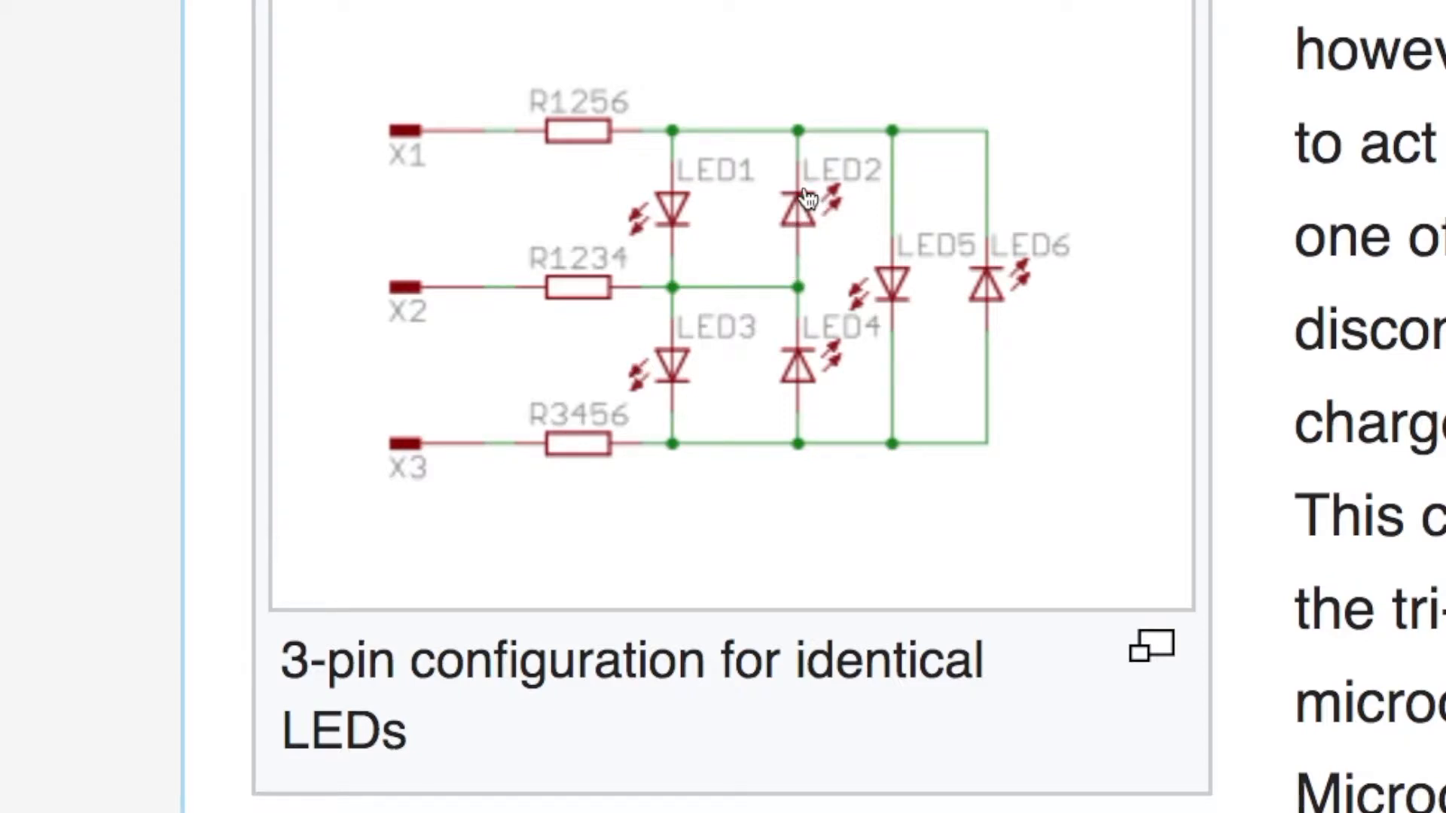
mouse_move(830, 234)
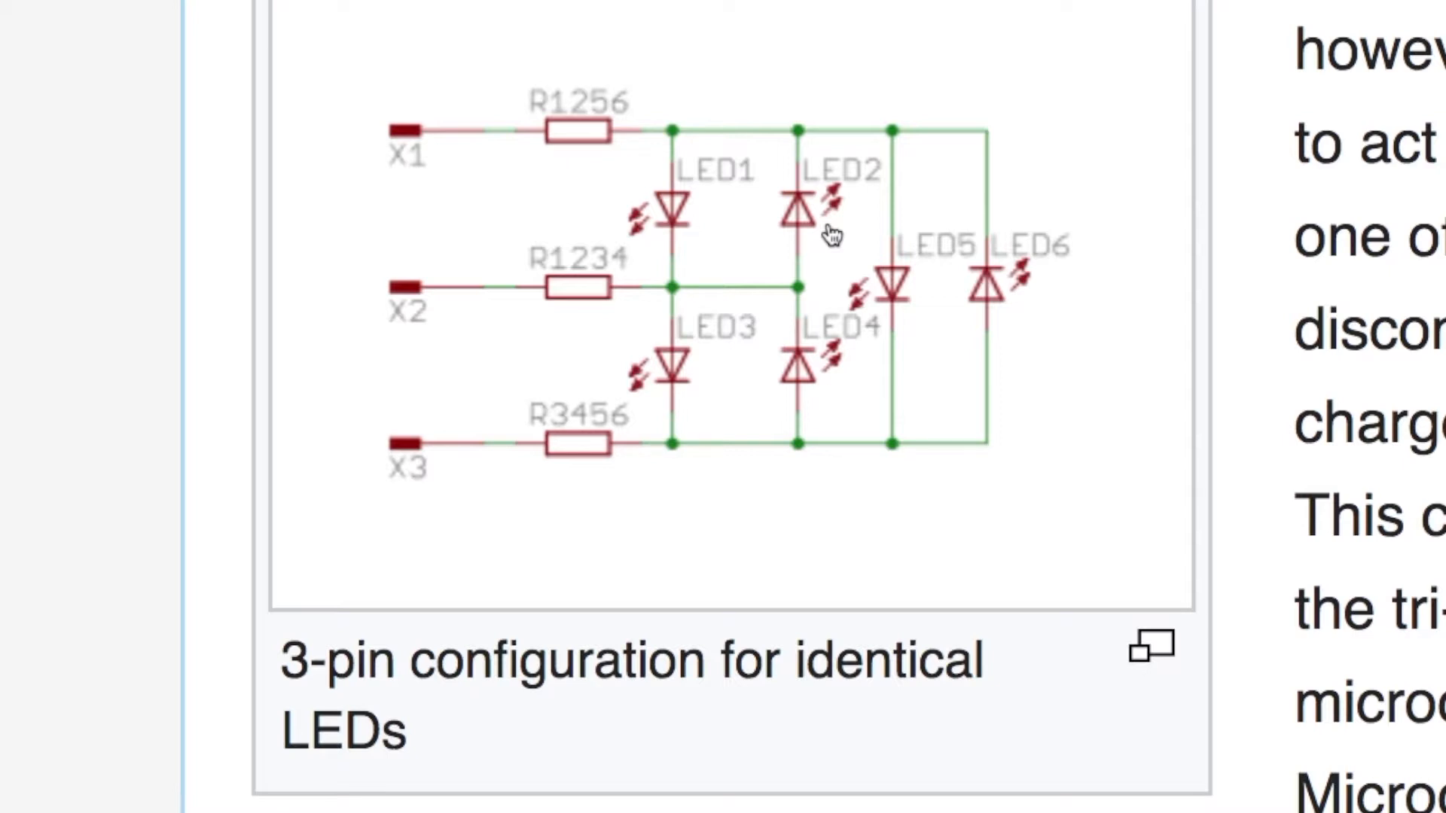
scroll(down, 3)
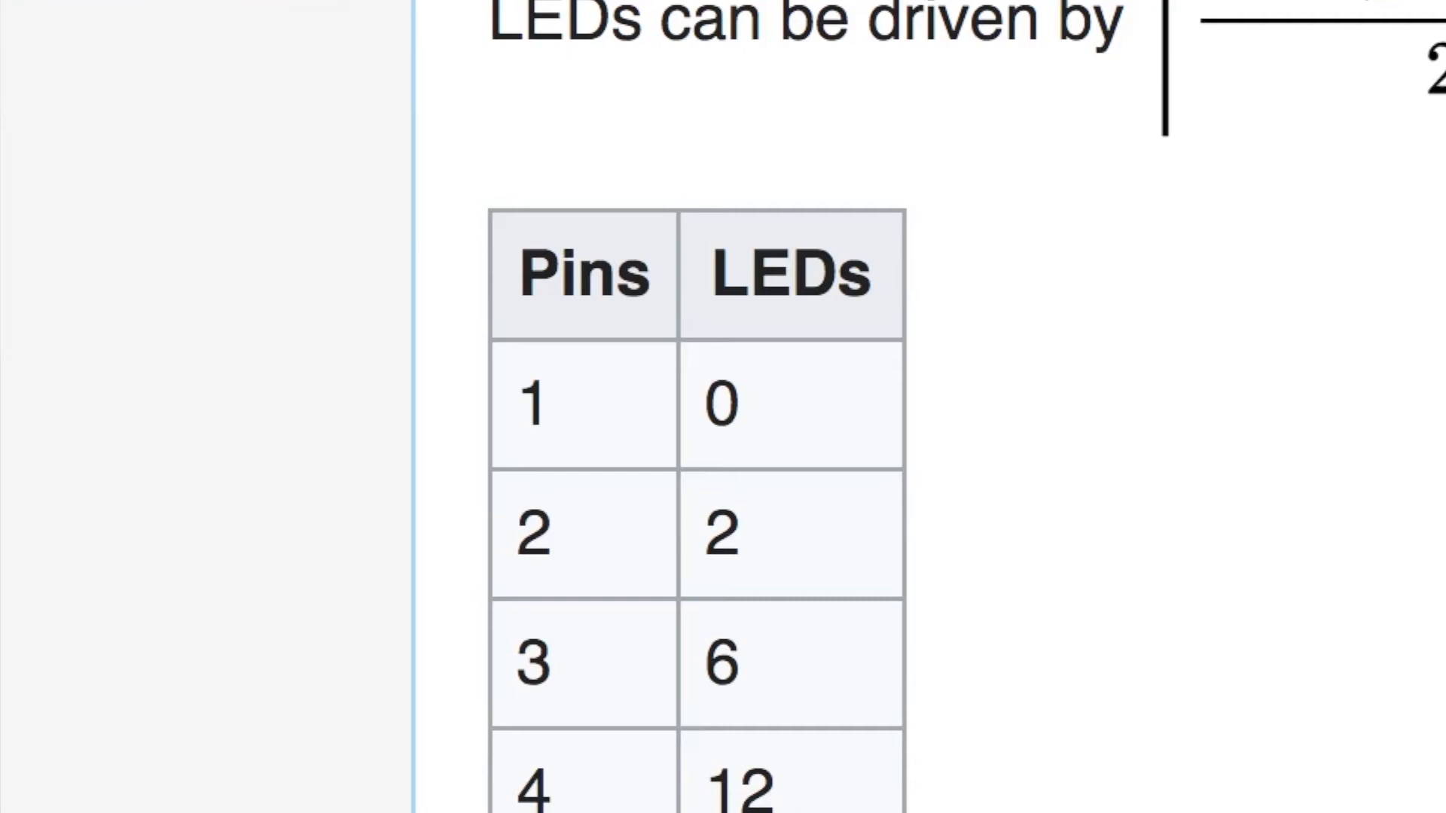
scroll(down, 3)
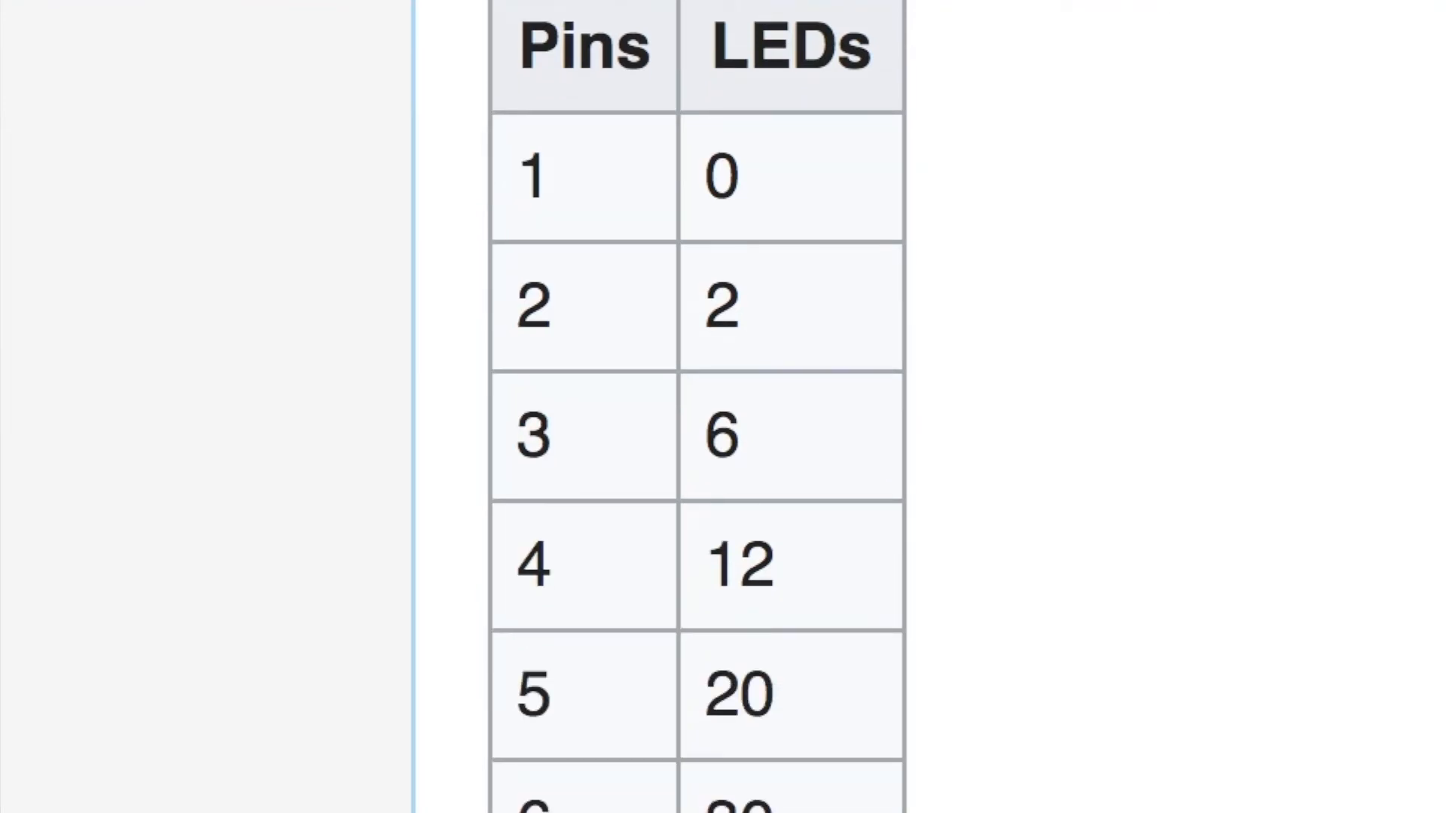